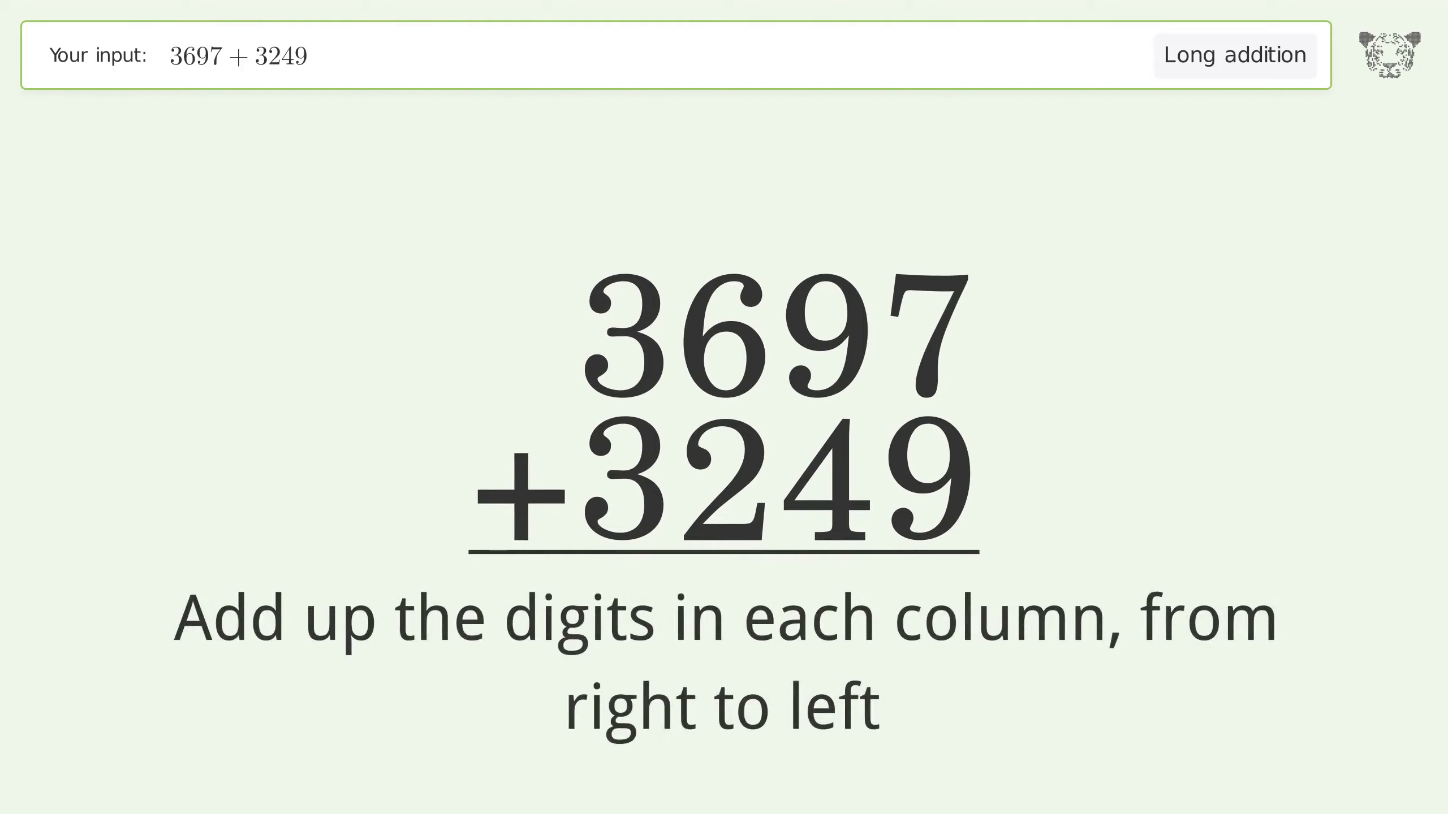
# Start the ones column by highlighting the 7 in 3697
pyautogui.click(928, 332)
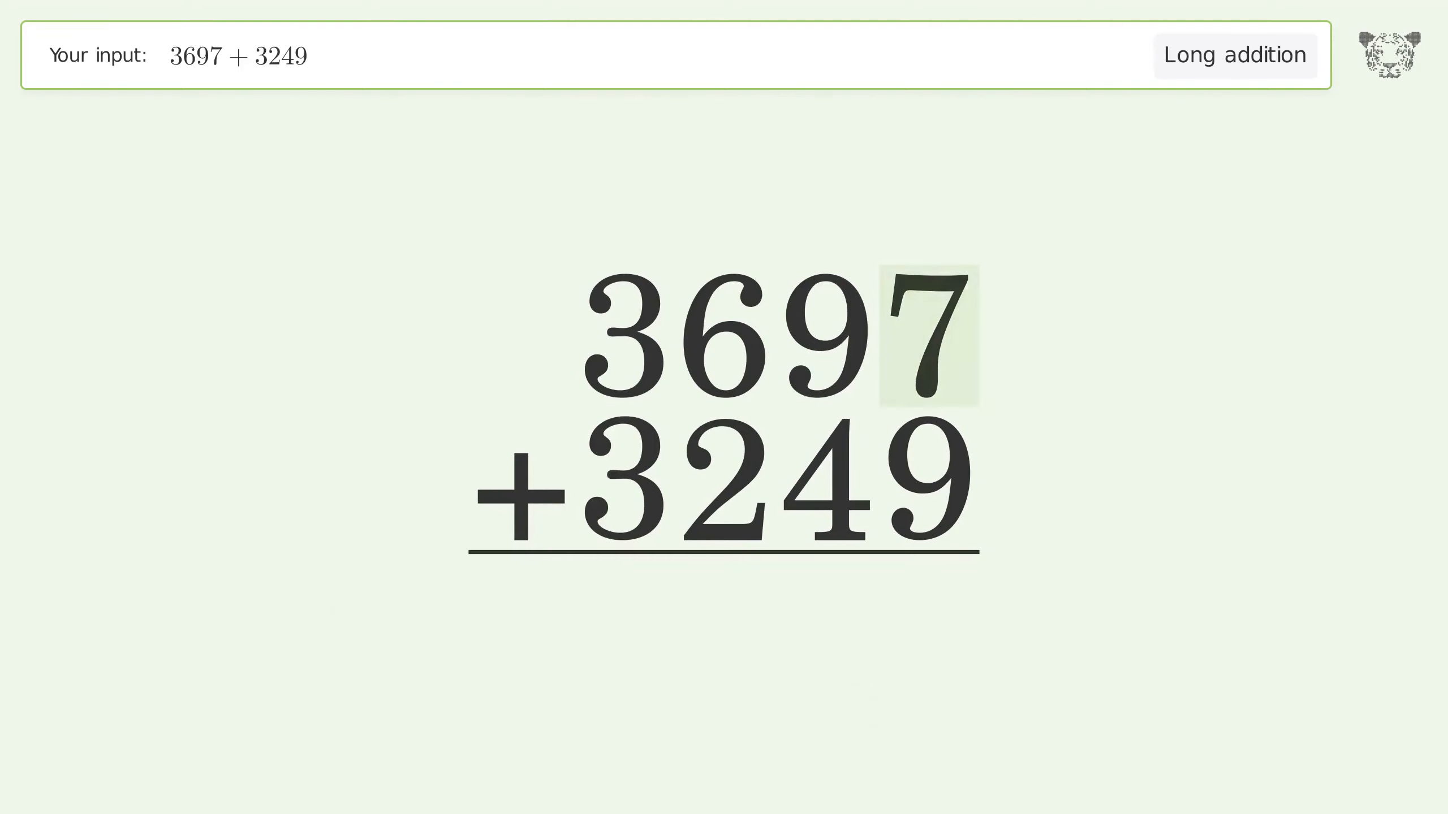